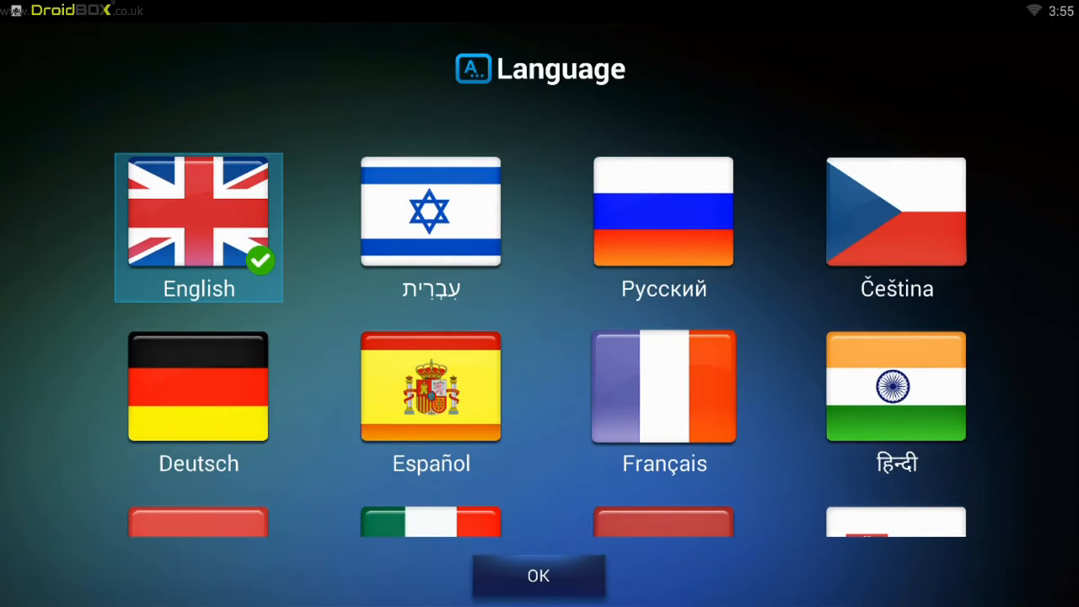
Confirm English as the Xtreamer Wonder system language on the Language screen
scroll(down, 3)
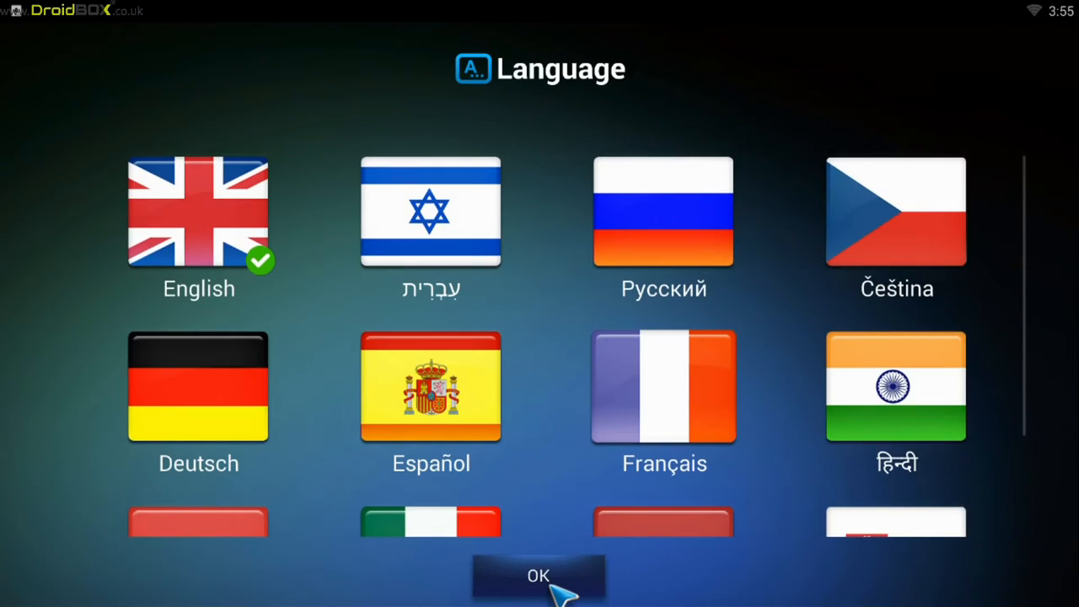
click(540, 577)
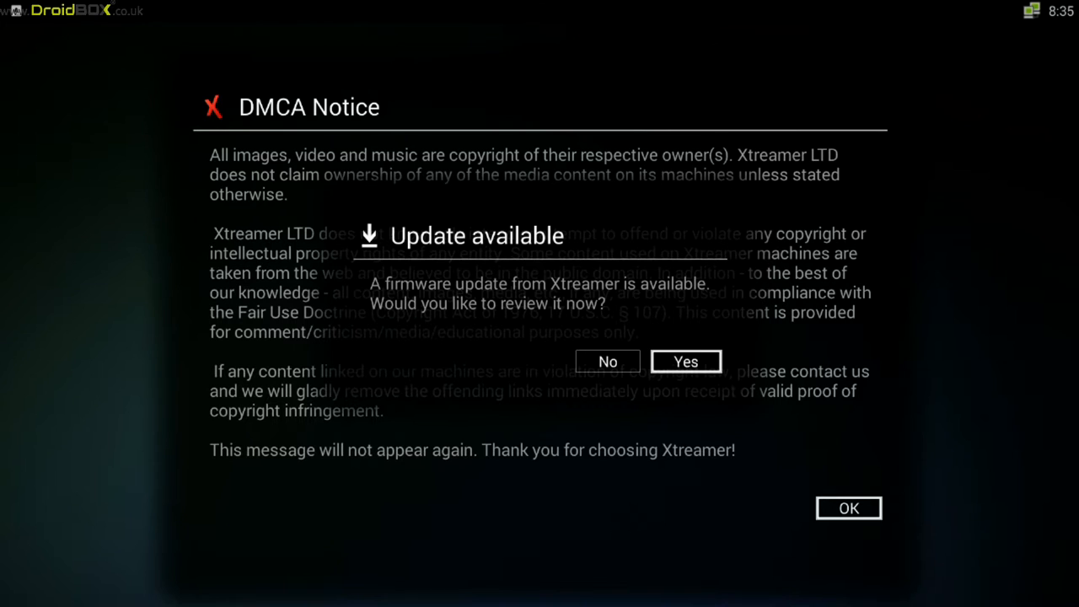
Accept the 7.0.1 Part 1 firmware update and download it in the background
click(685, 361)
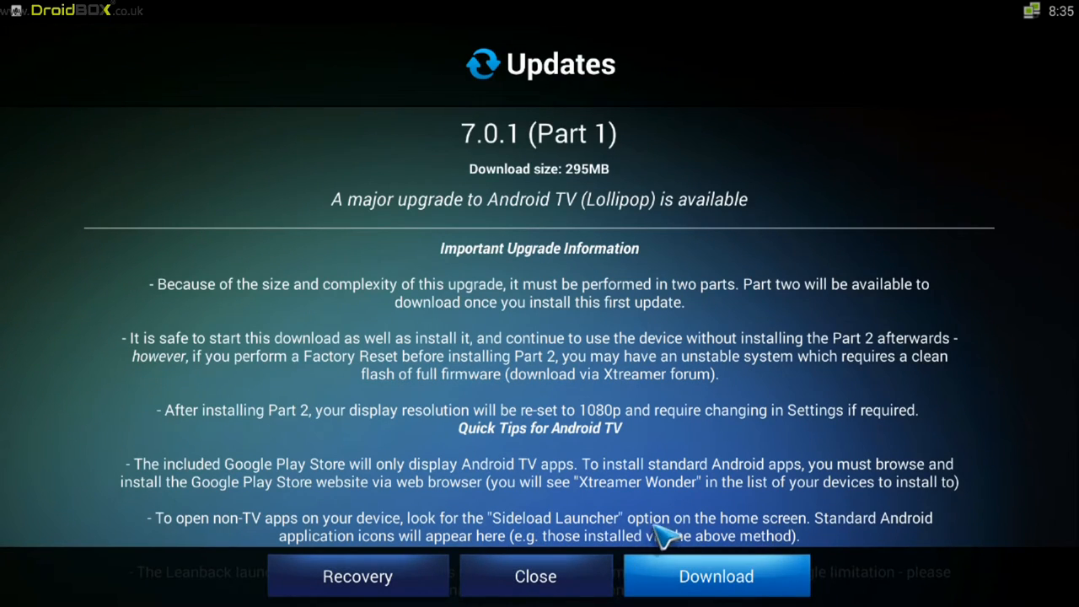
mouse_move(721, 597)
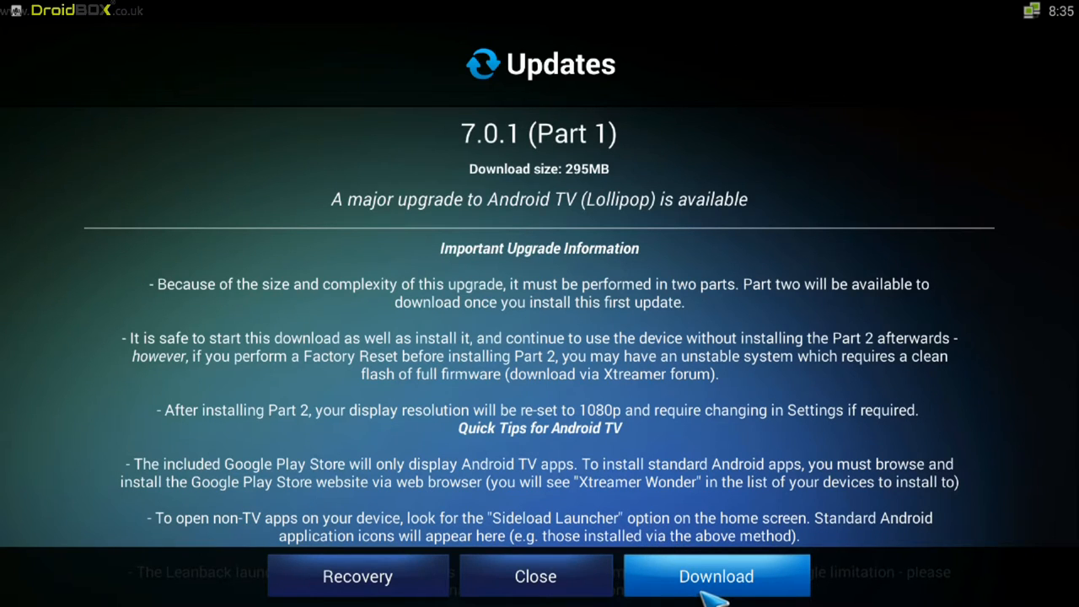
click(715, 577)
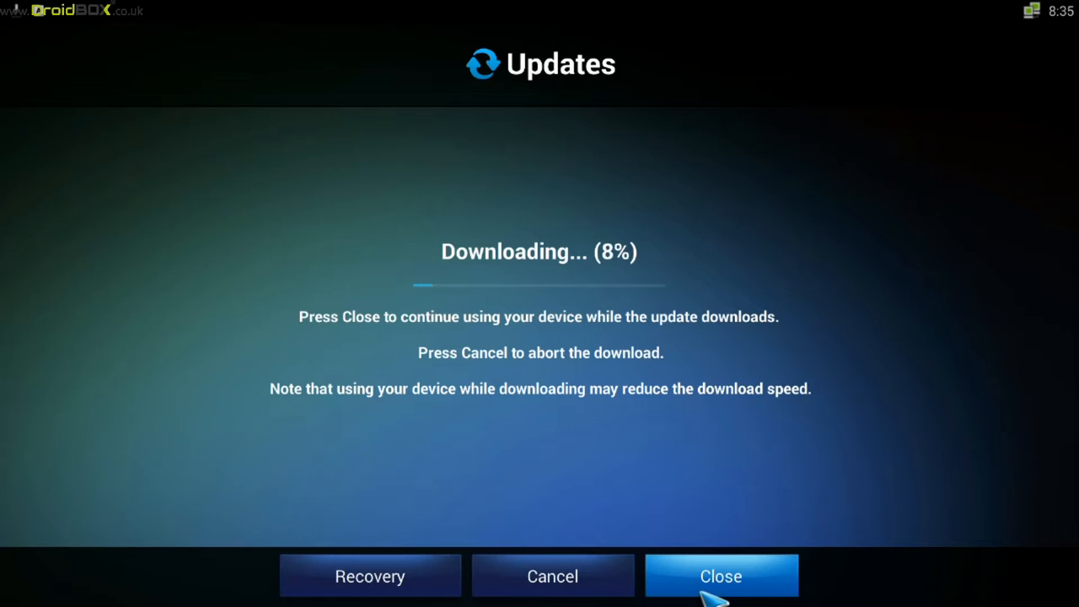
click(722, 576)
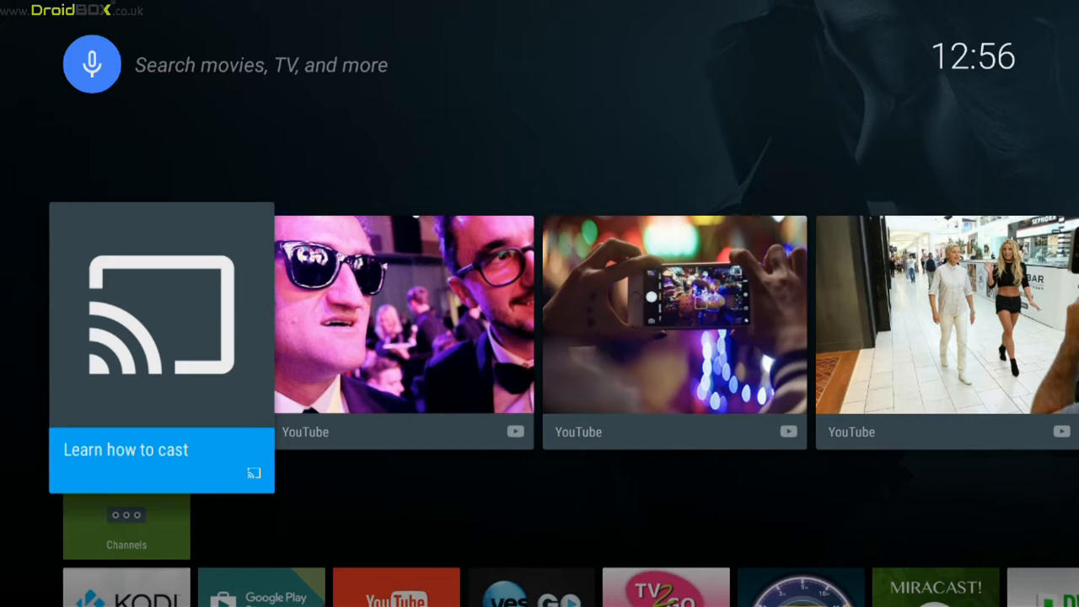
Launch KODI from the home screen and enter its Videos section
scroll(down, 3)
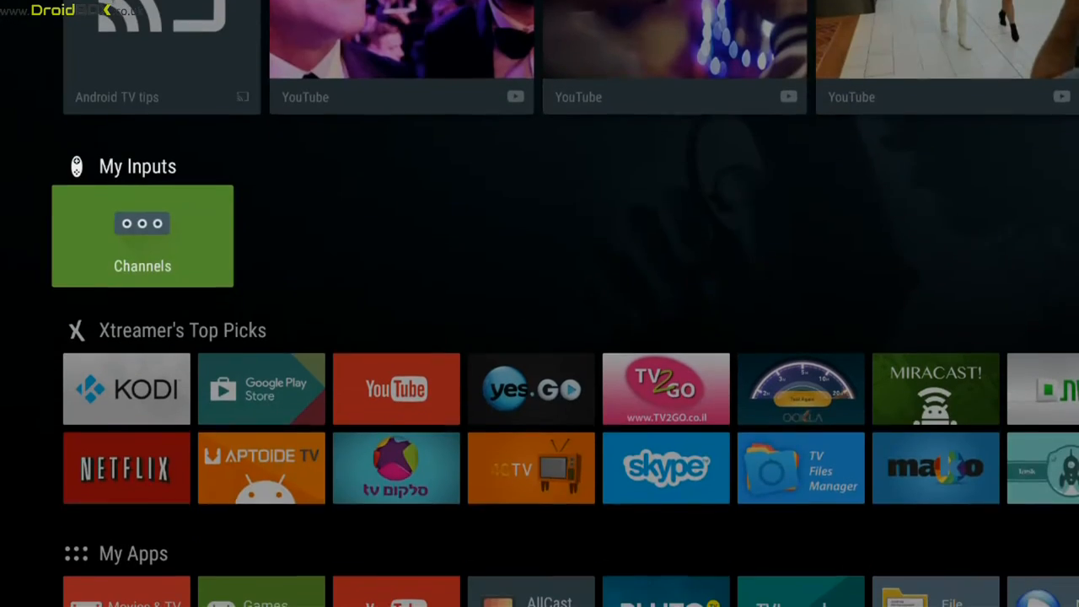
scroll(down, 3)
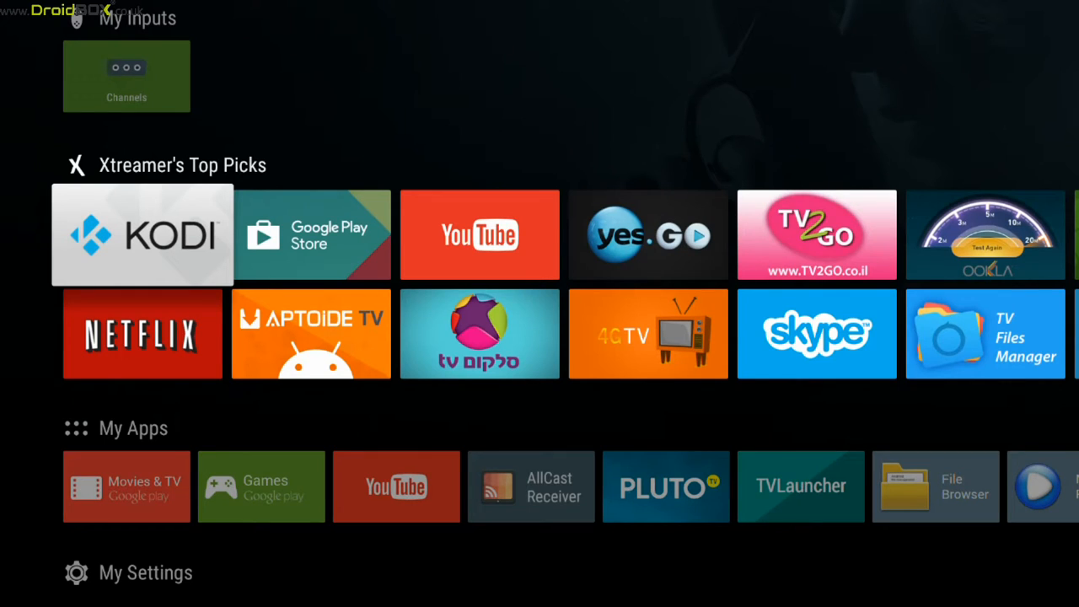
click(142, 234)
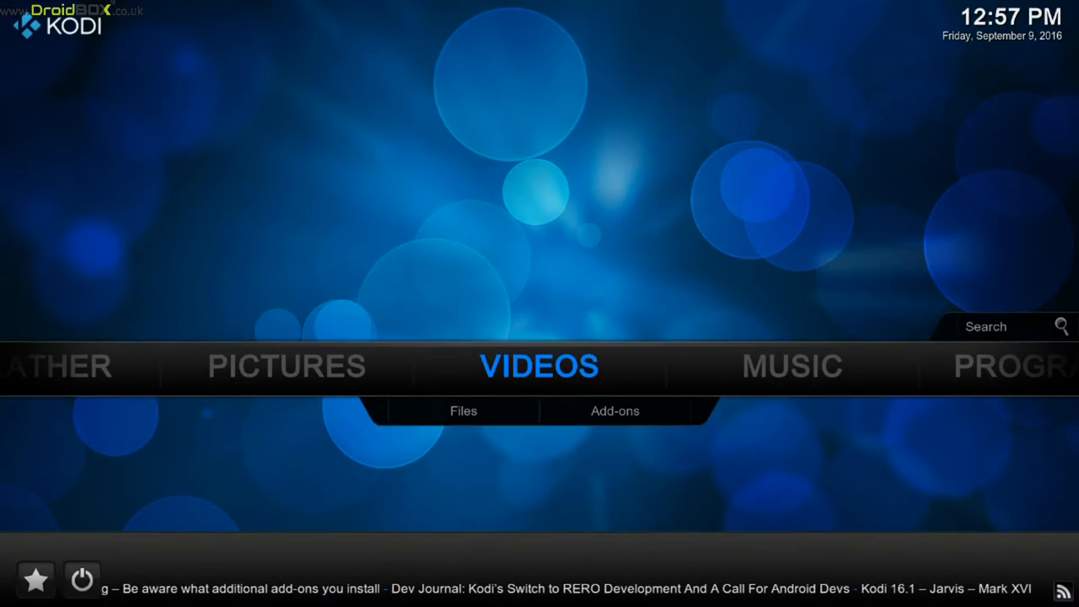
click(614, 411)
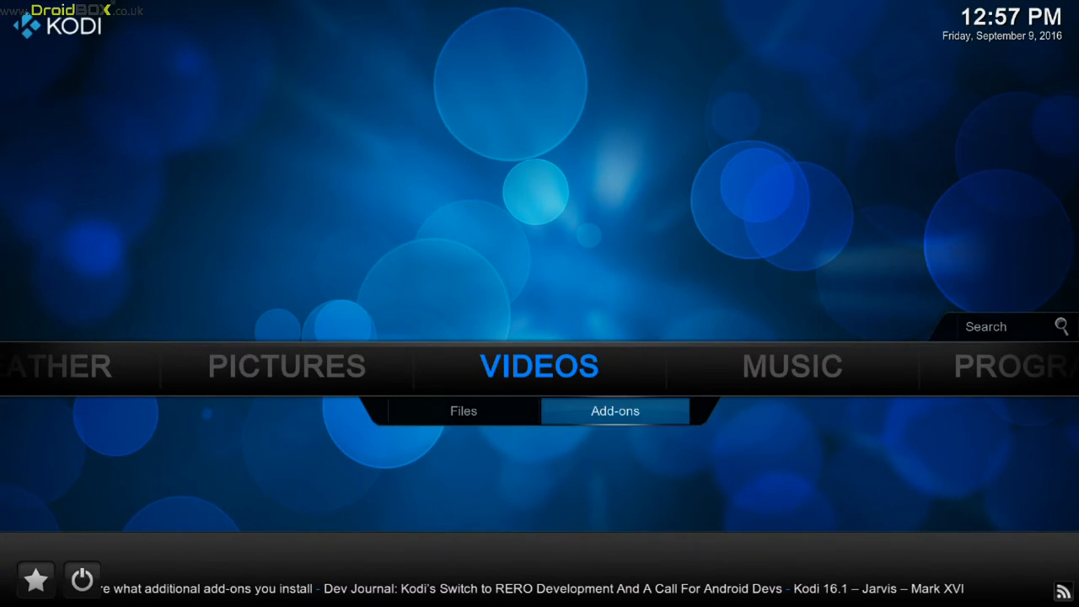
mouse_move(81, 580)
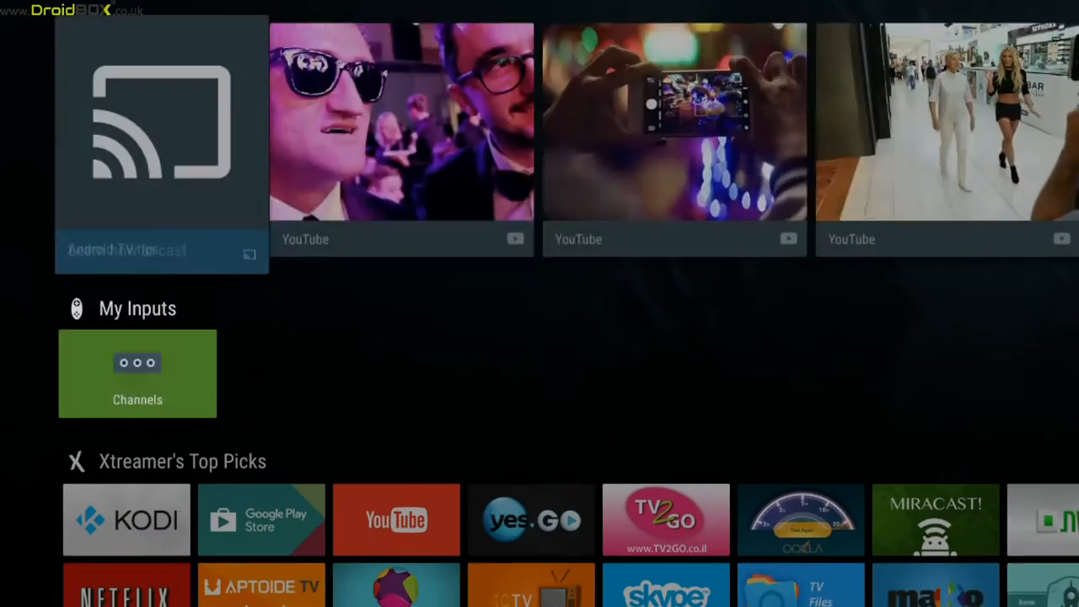
Browse Xtreamer's Top Picks and My Apps rows, then reach the My Settings gear
scroll(down, 3)
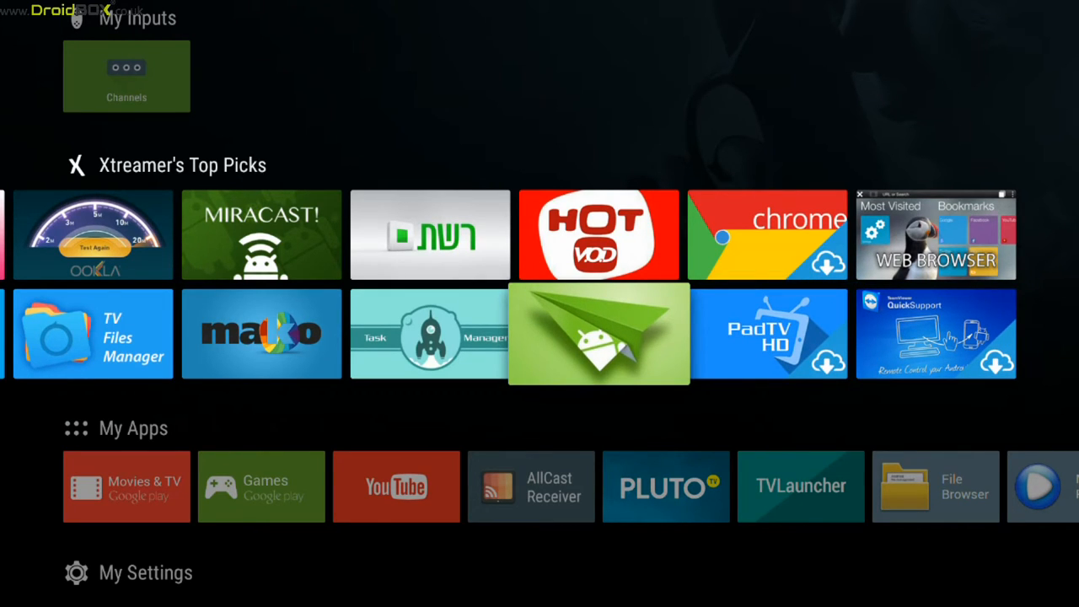
scroll(left, 3)
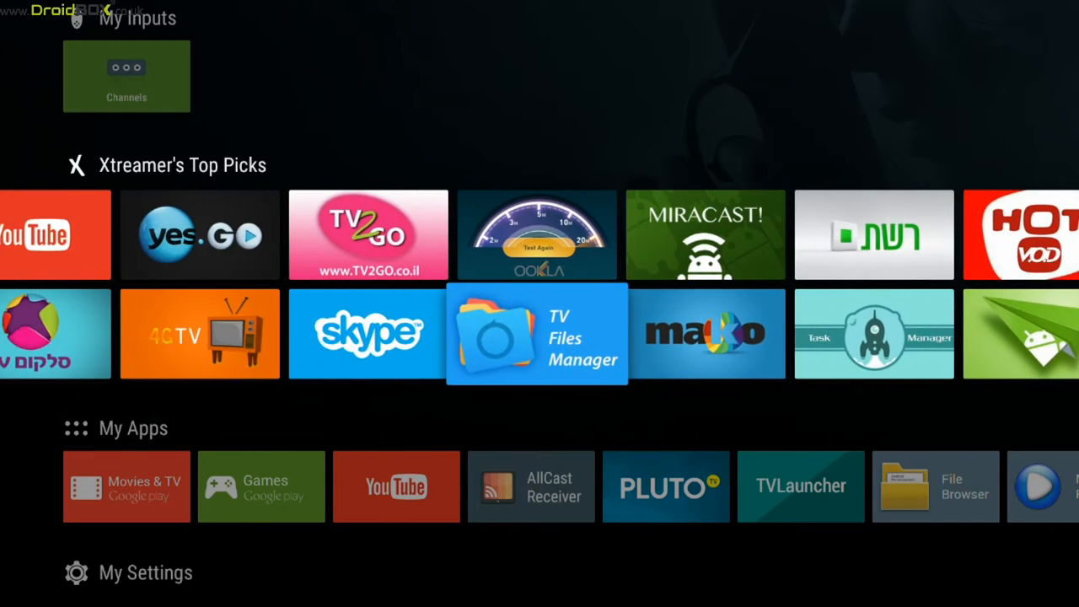
scroll(left, 3)
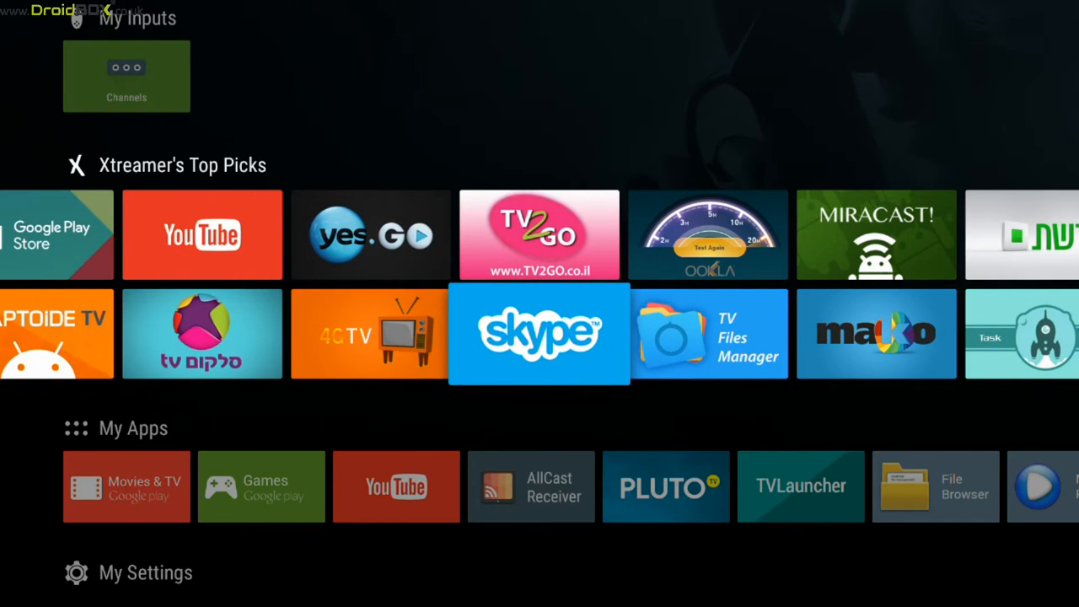
scroll(left, 3)
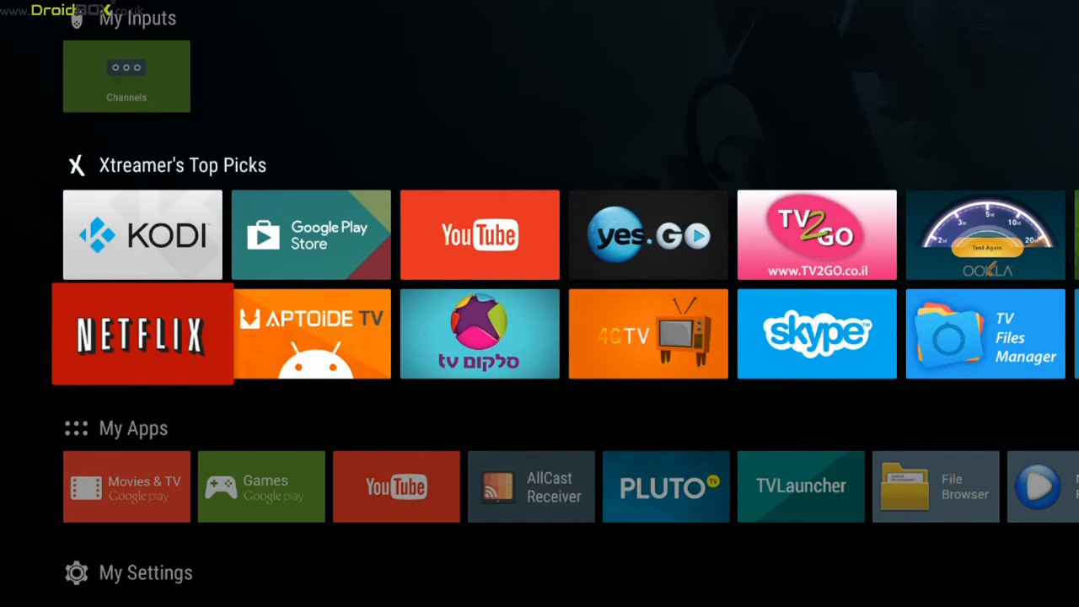
scroll(down, 3)
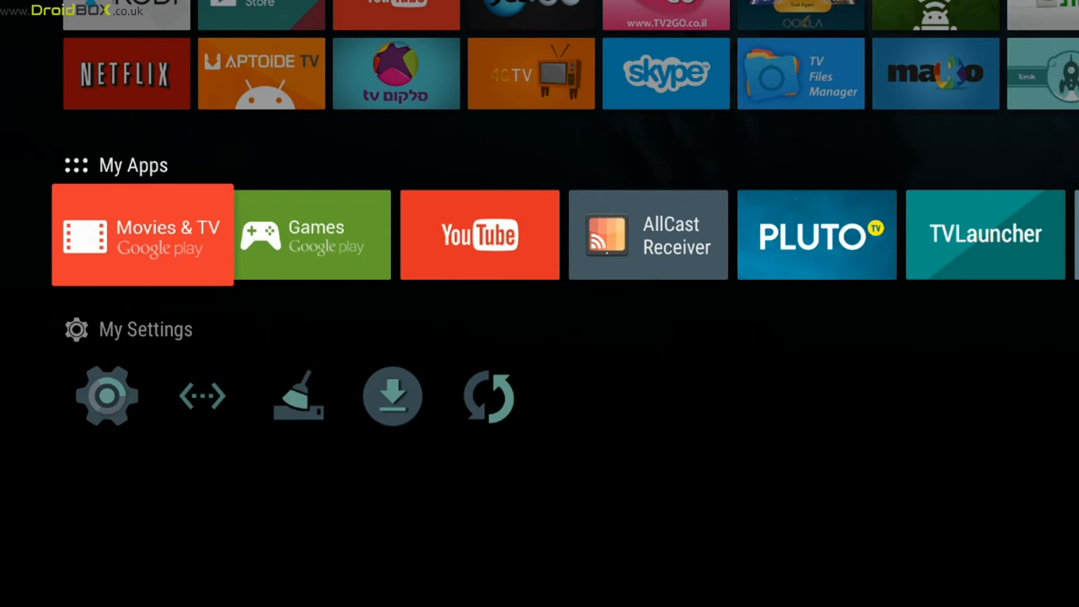
scroll(right, 3)
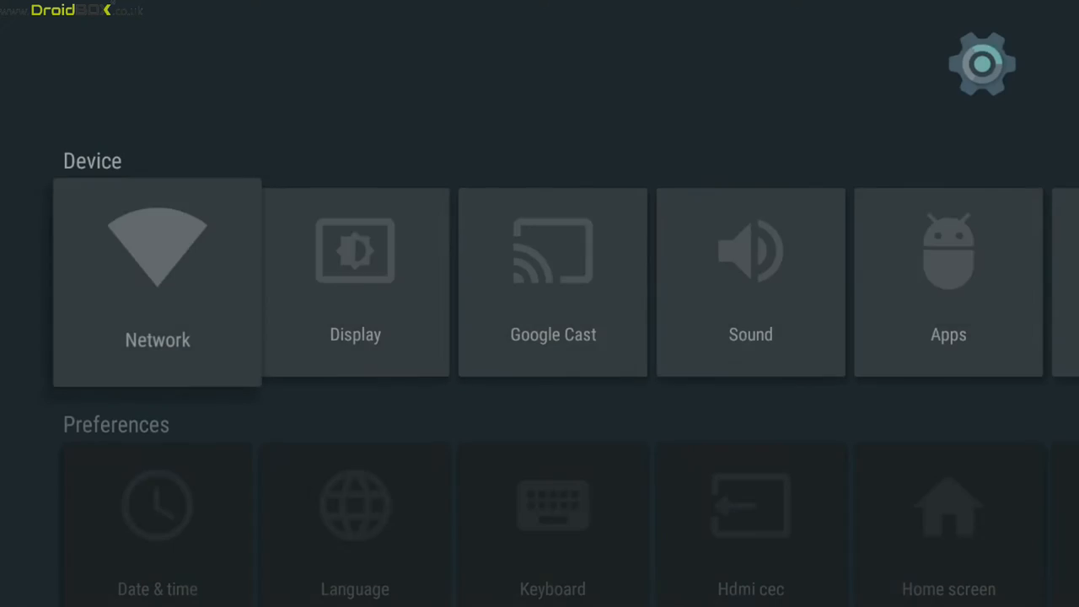
View About Wonder showing Android 5.1.1 and build 7.0.1, then go back
scroll(down, 3)
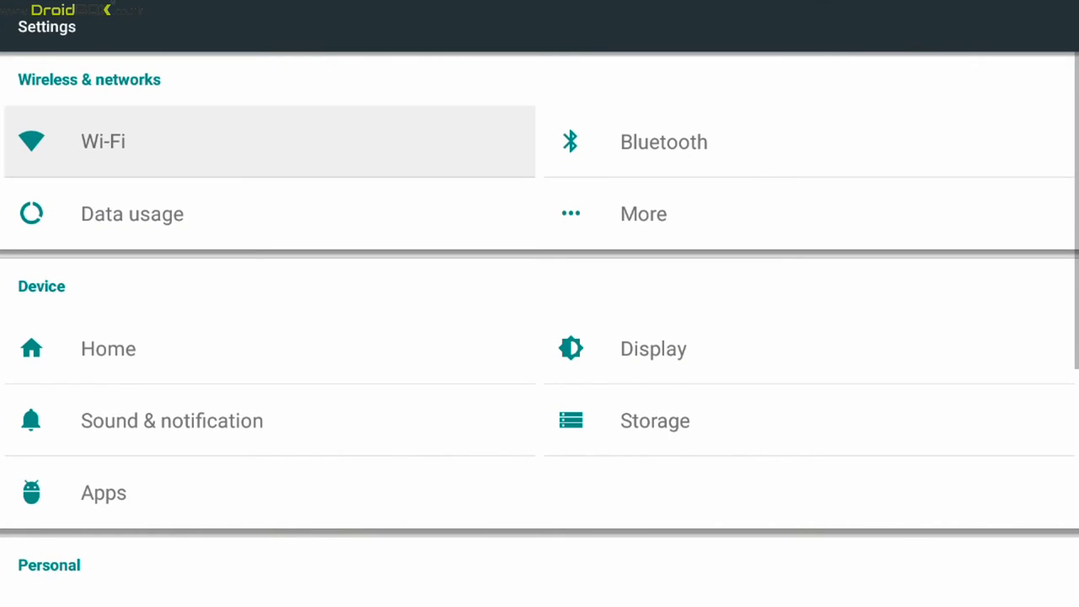
scroll(down, 3)
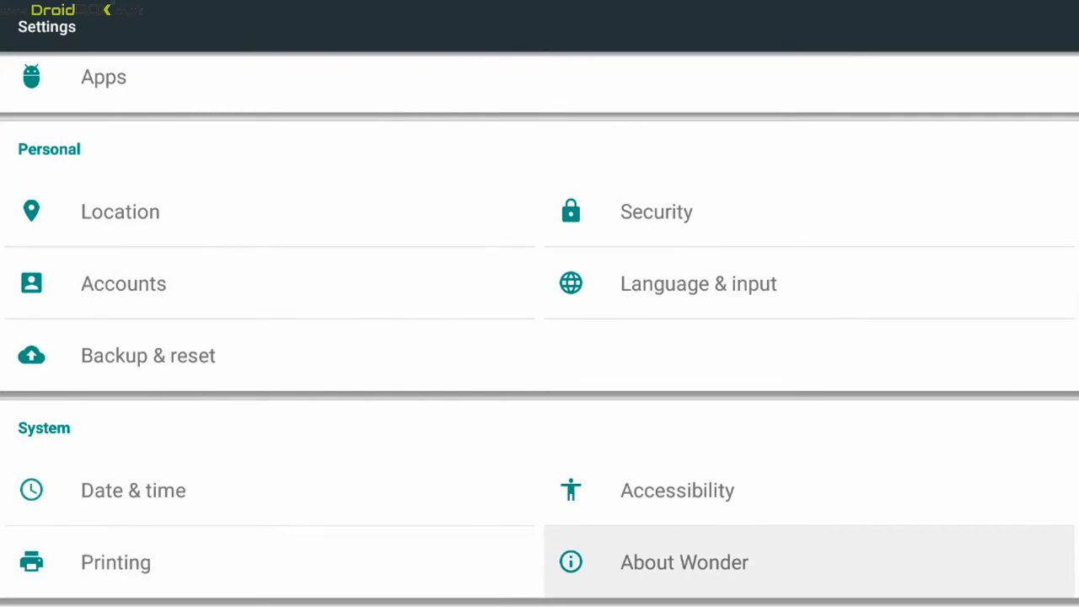
click(685, 563)
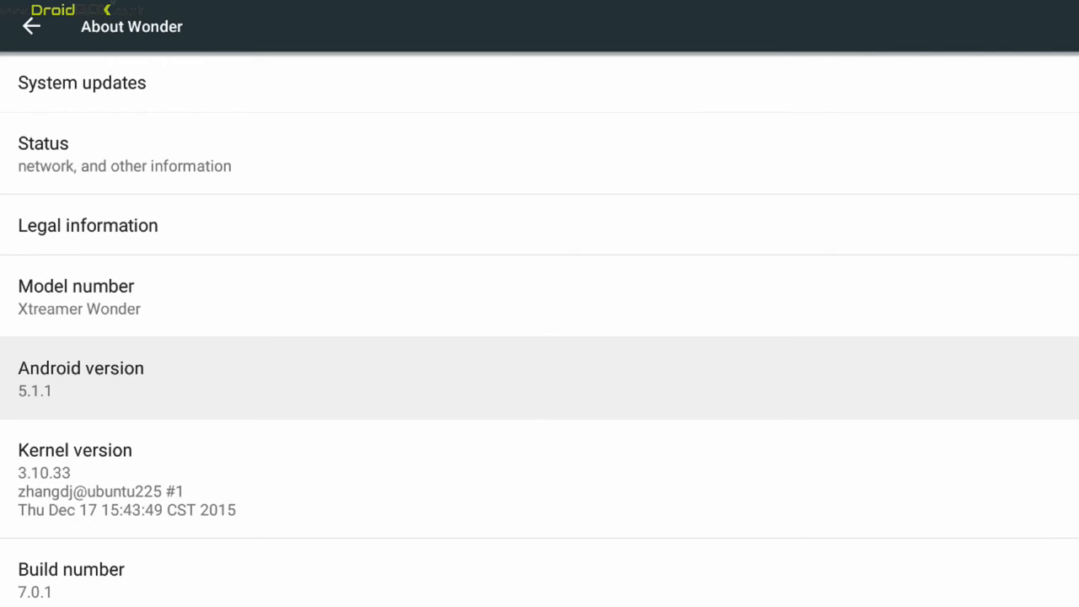
click(32, 25)
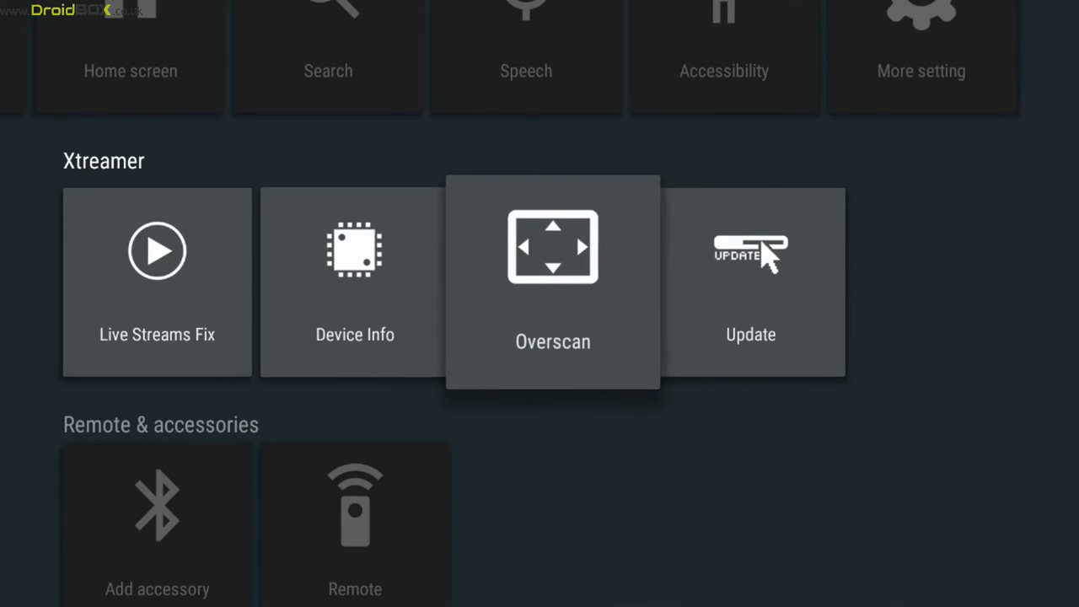
scroll(down, 3)
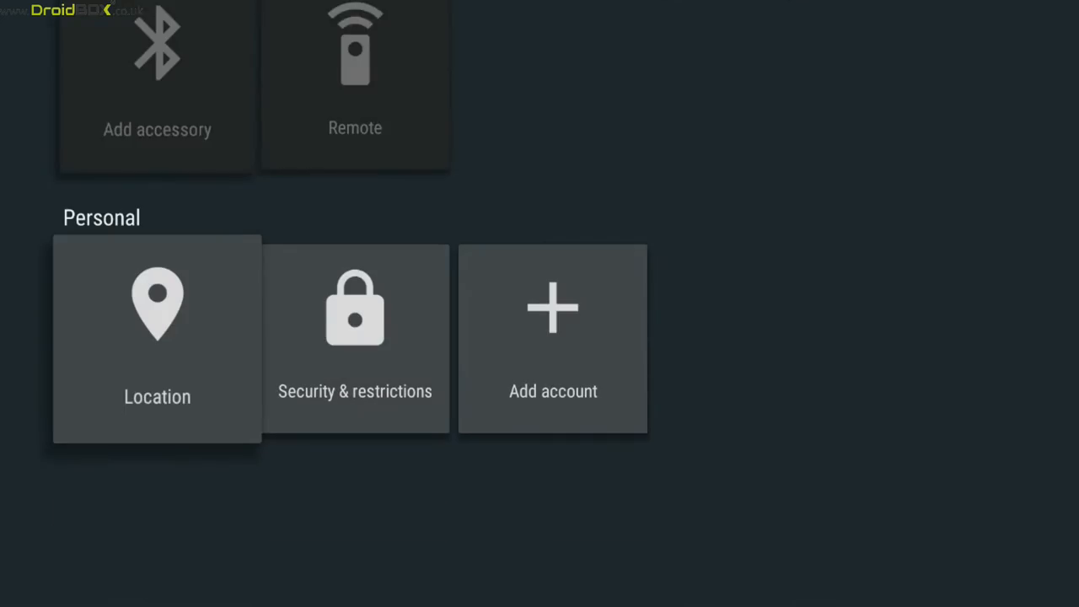
scroll(up, 3)
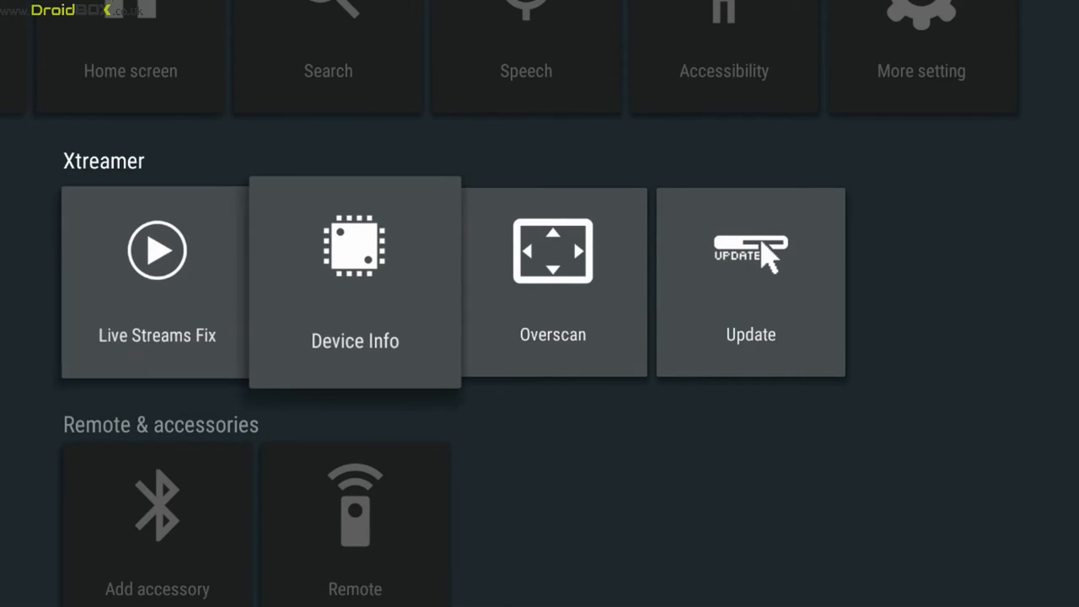
scroll(up, 3)
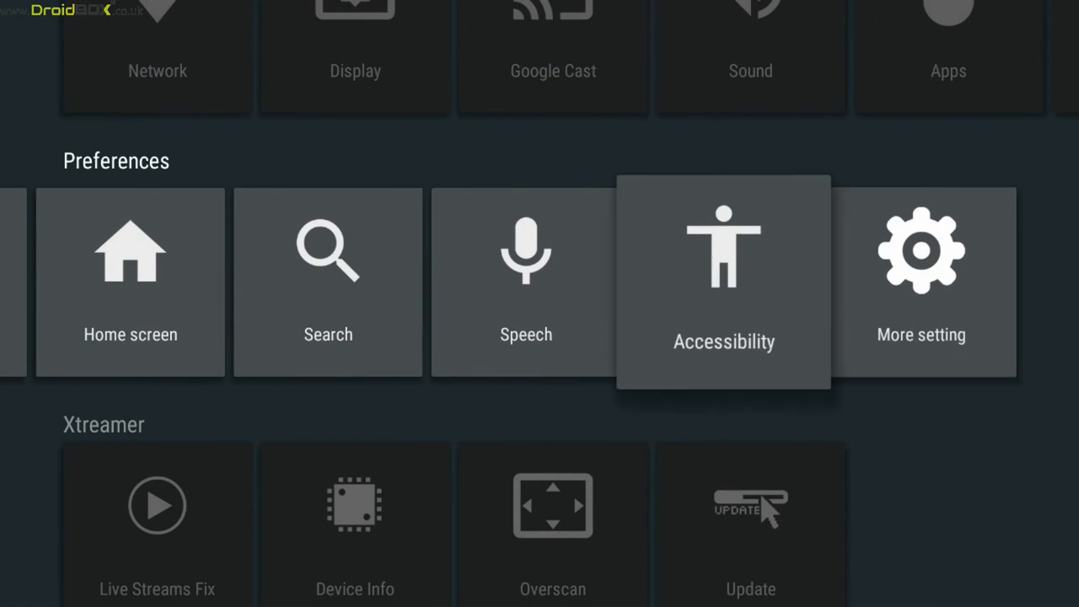
scroll(left, 3)
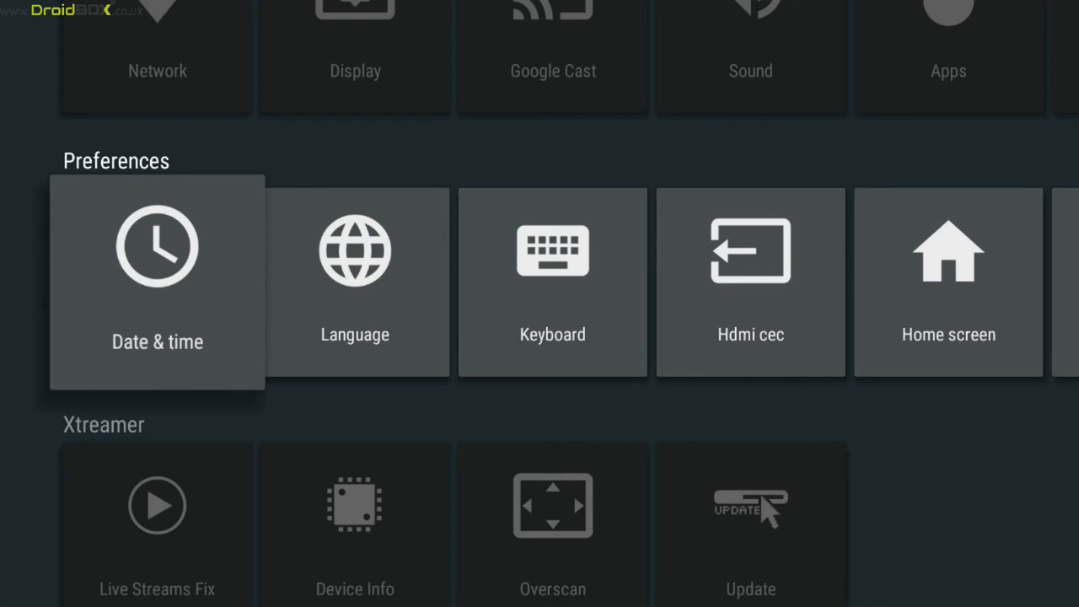
scroll(up, 3)
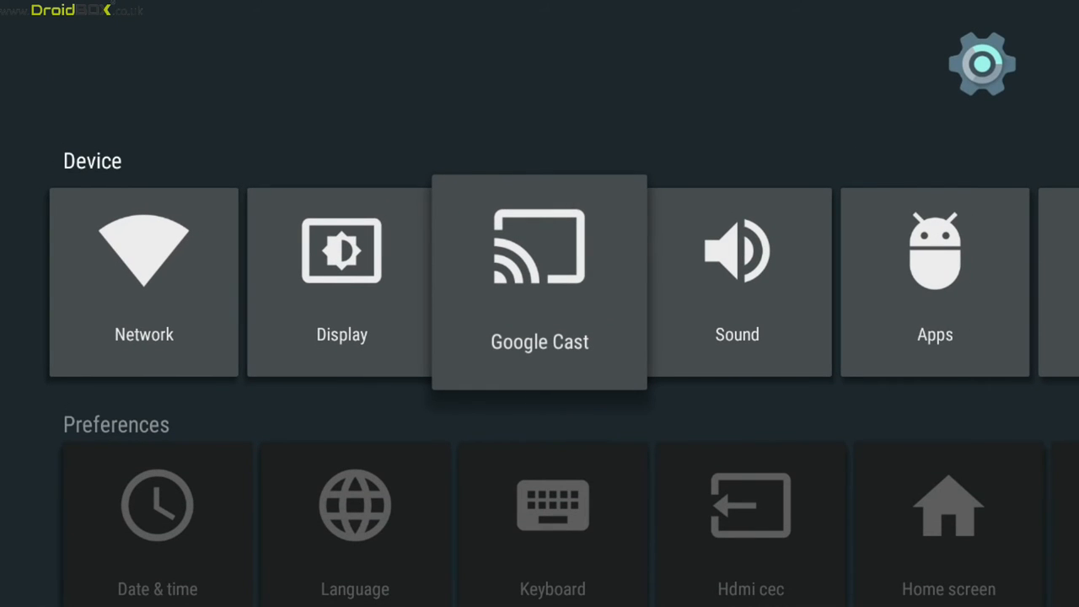